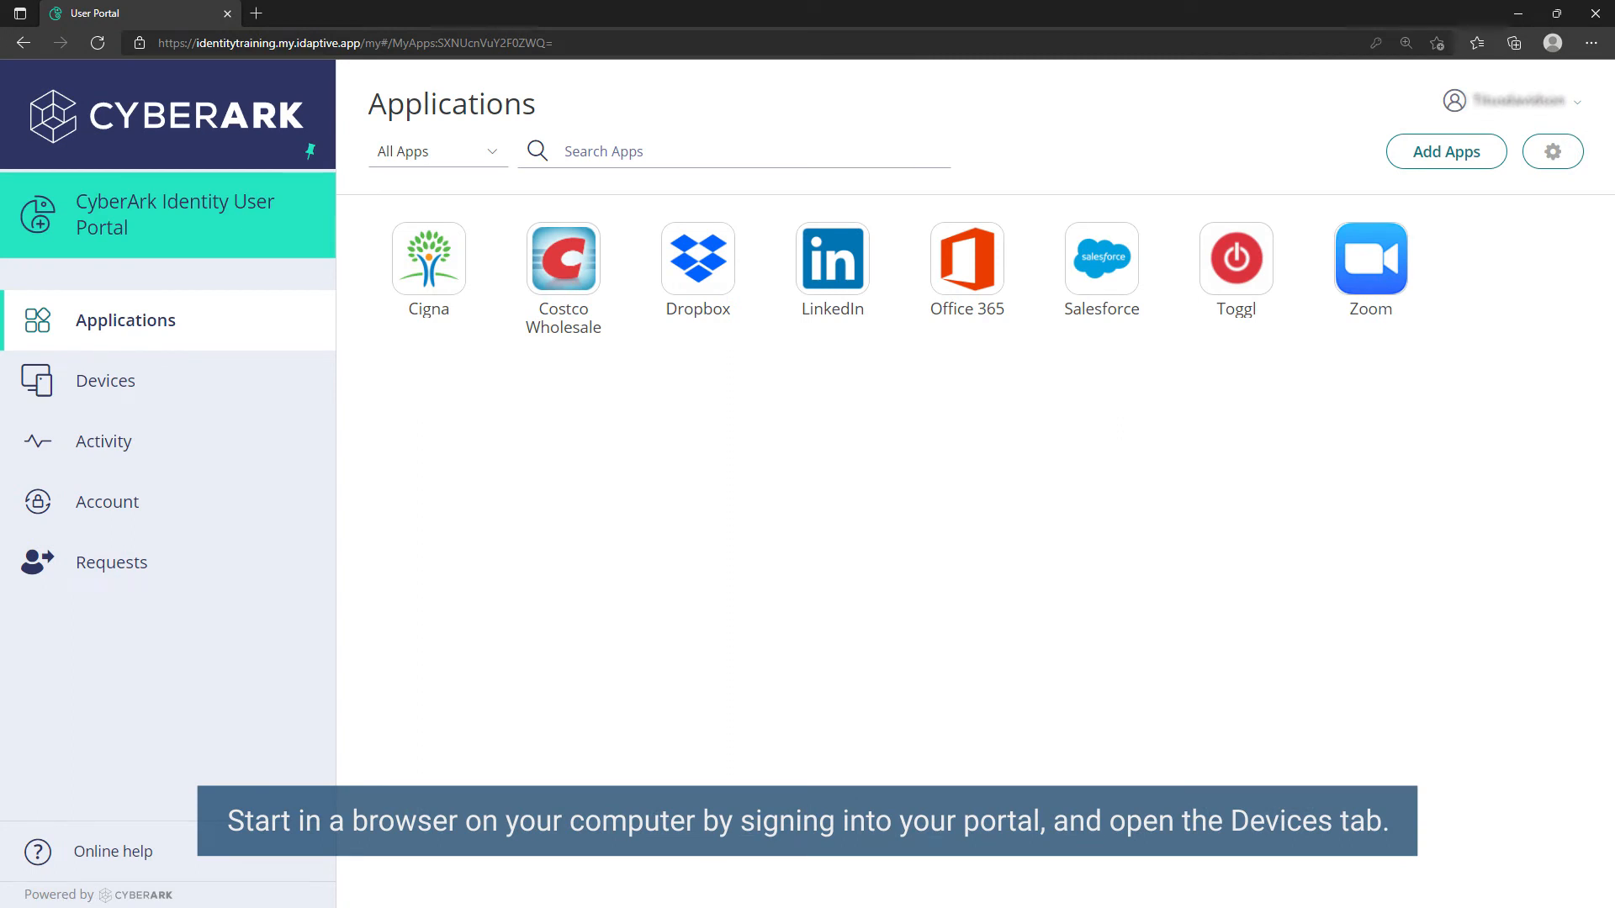
mouse_move(323, 394)
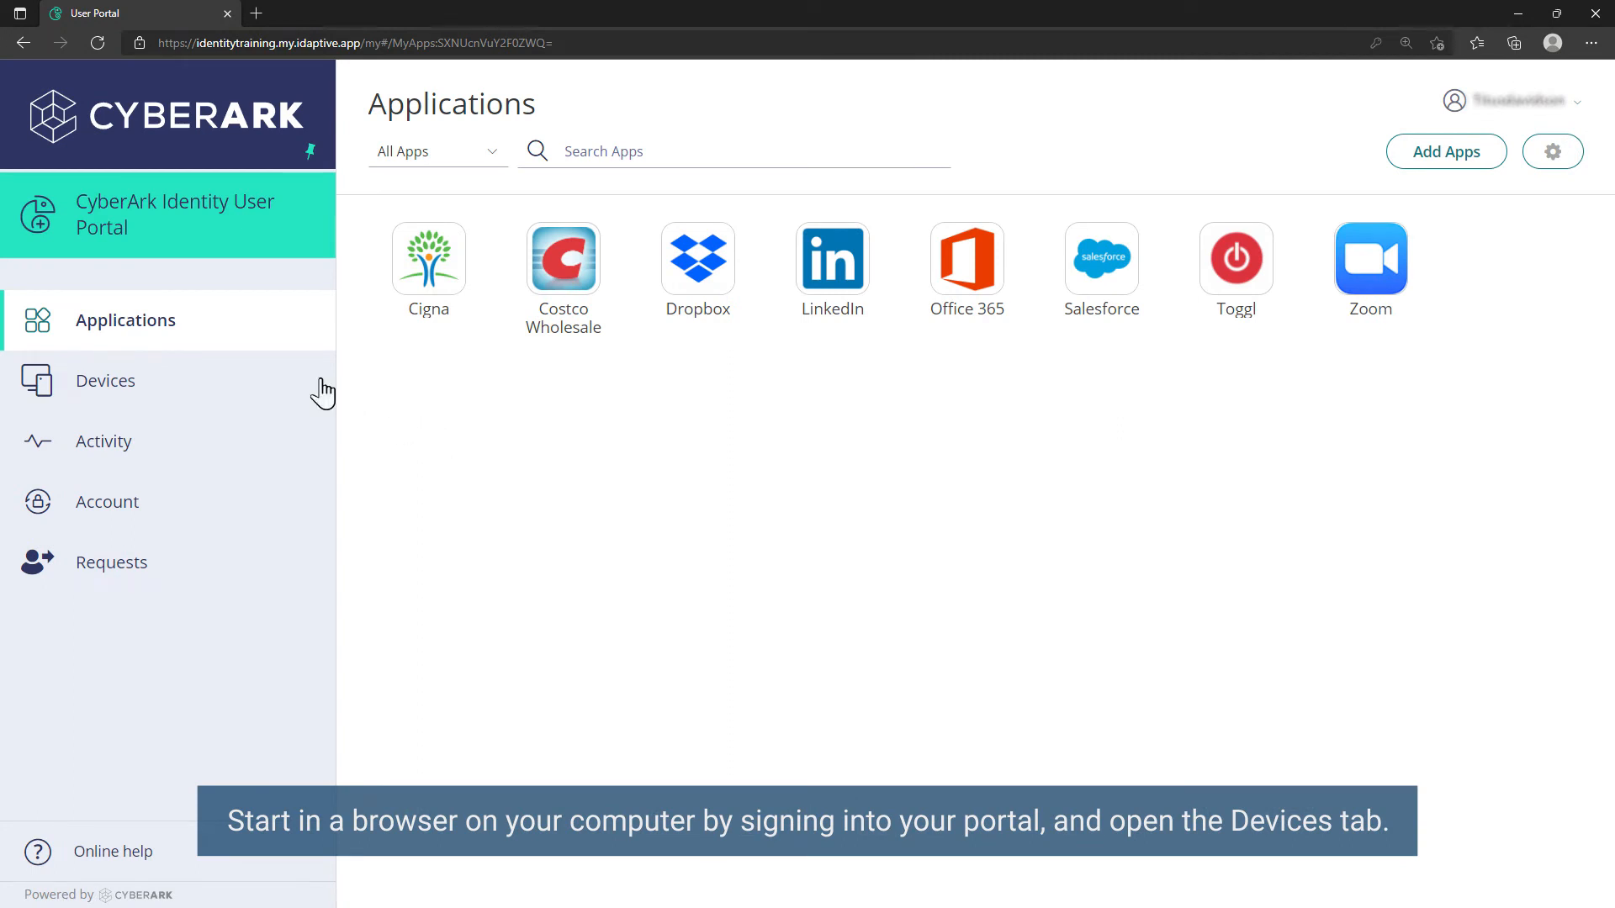
Go to the Devices page, which lists no enrolled devices yet
left_click(104, 380)
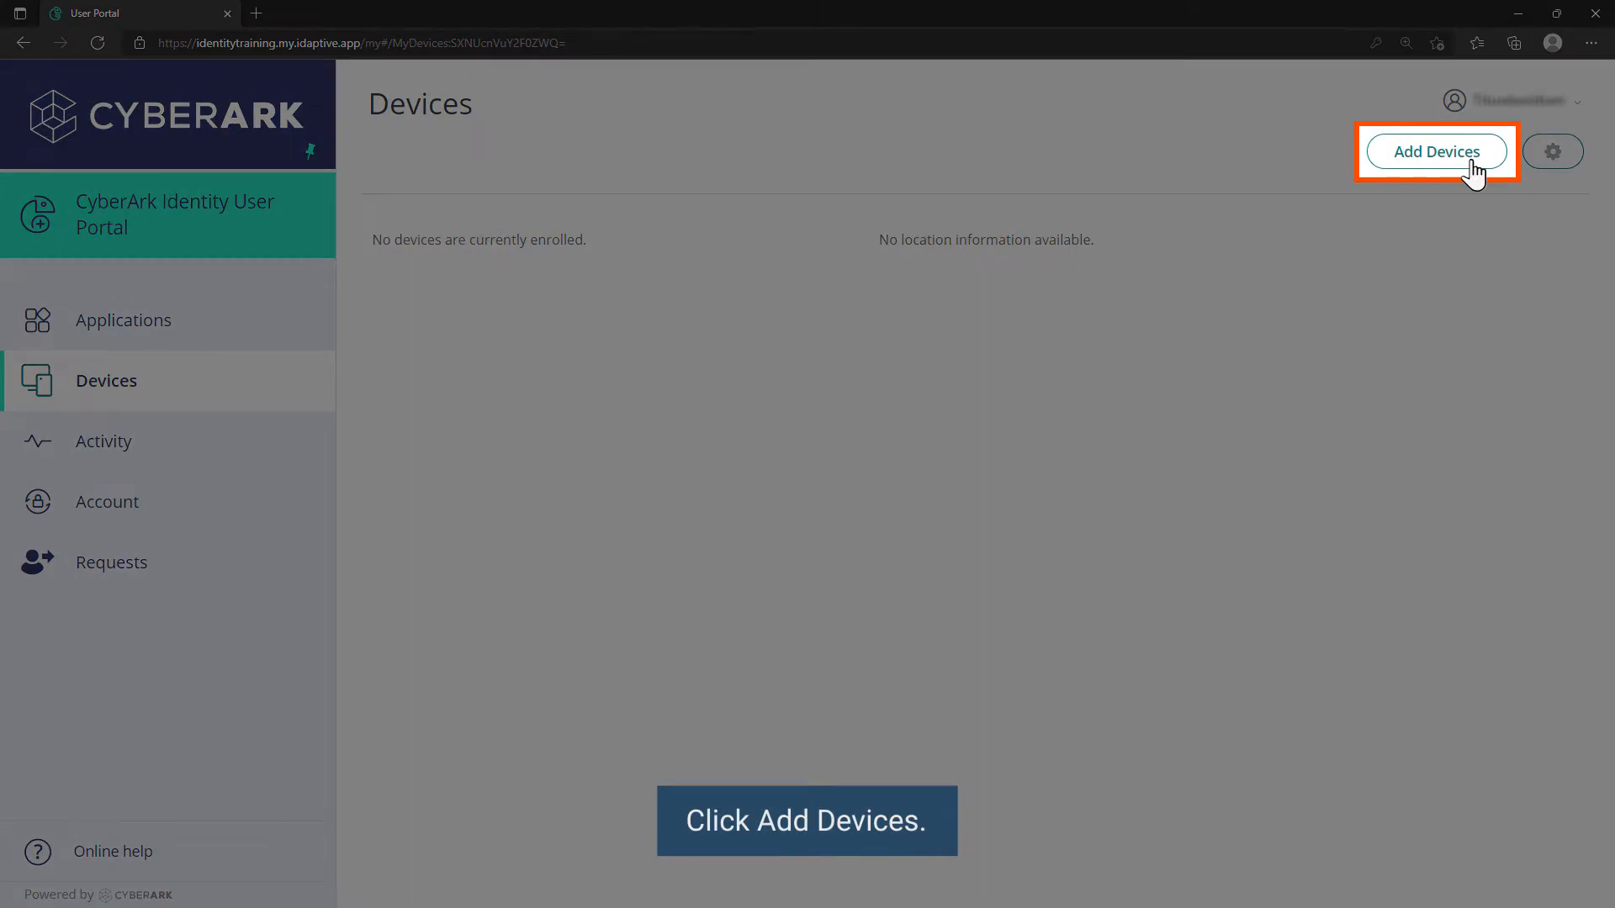
left_click(1435, 152)
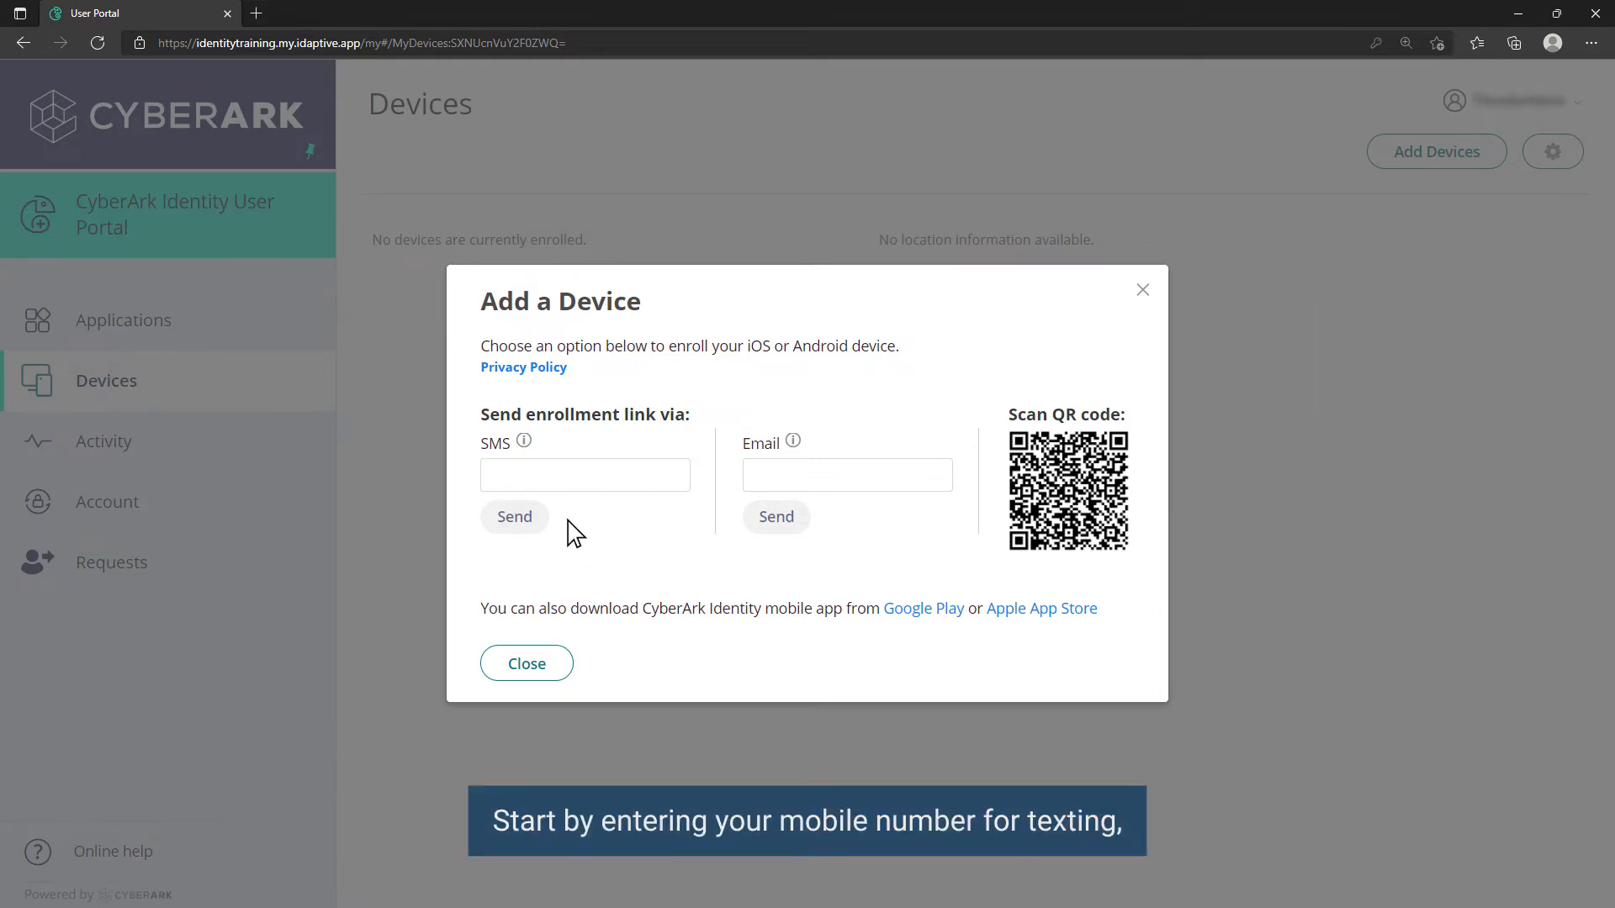
type("123-456-7890")
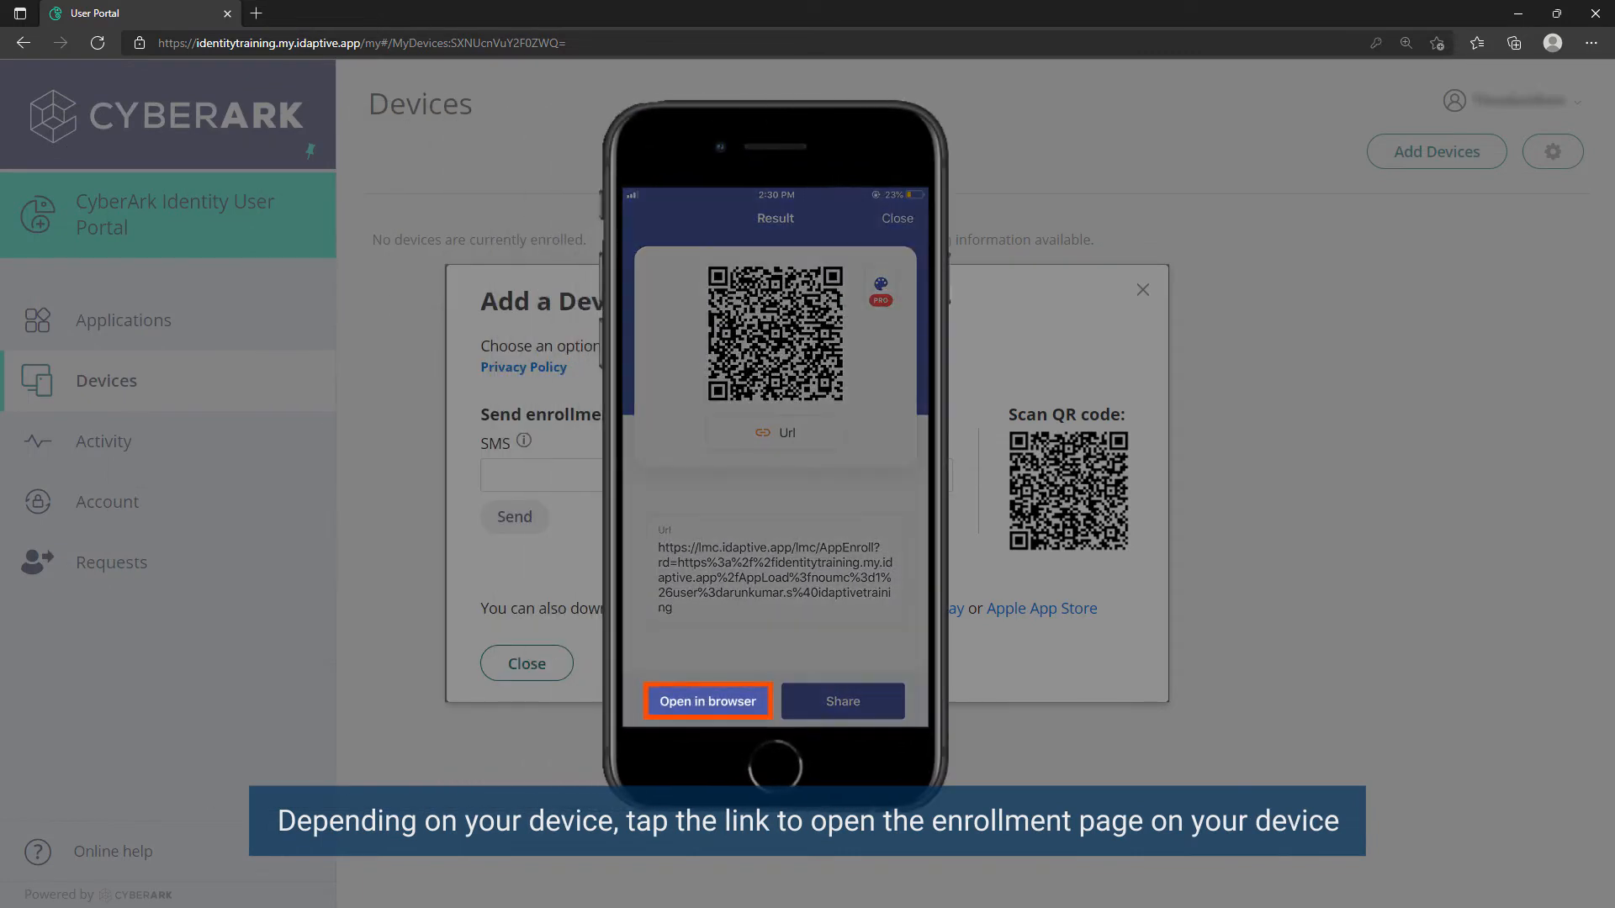
Follow the enrollment link to the App Store, install CyberArk Identity and launch it
left_click(706, 700)
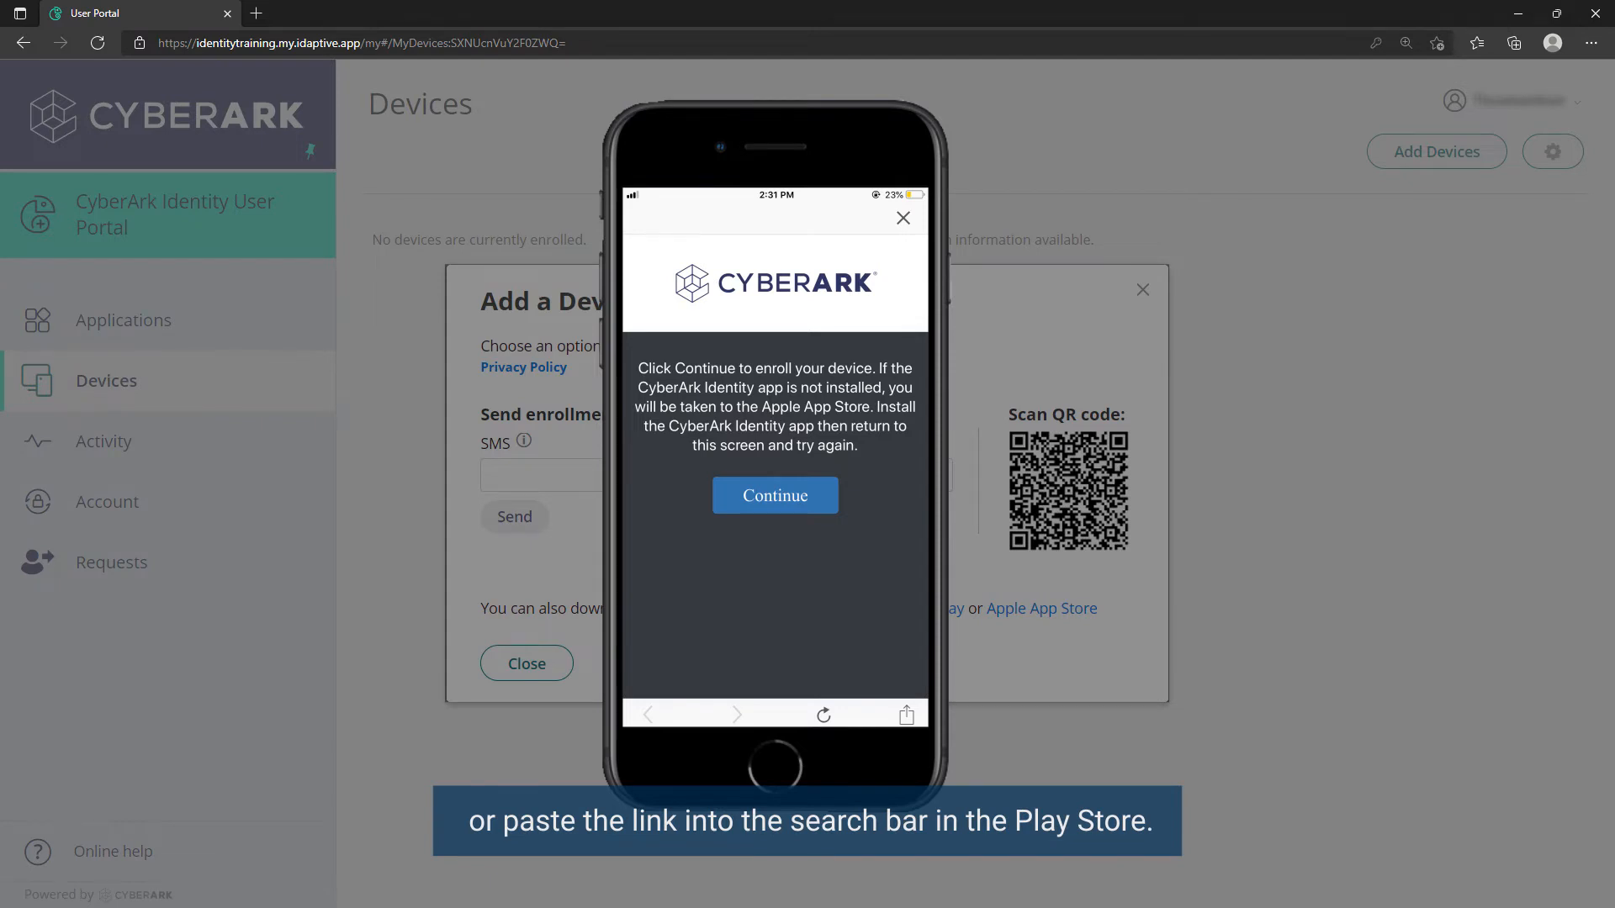
left_click(774, 494)
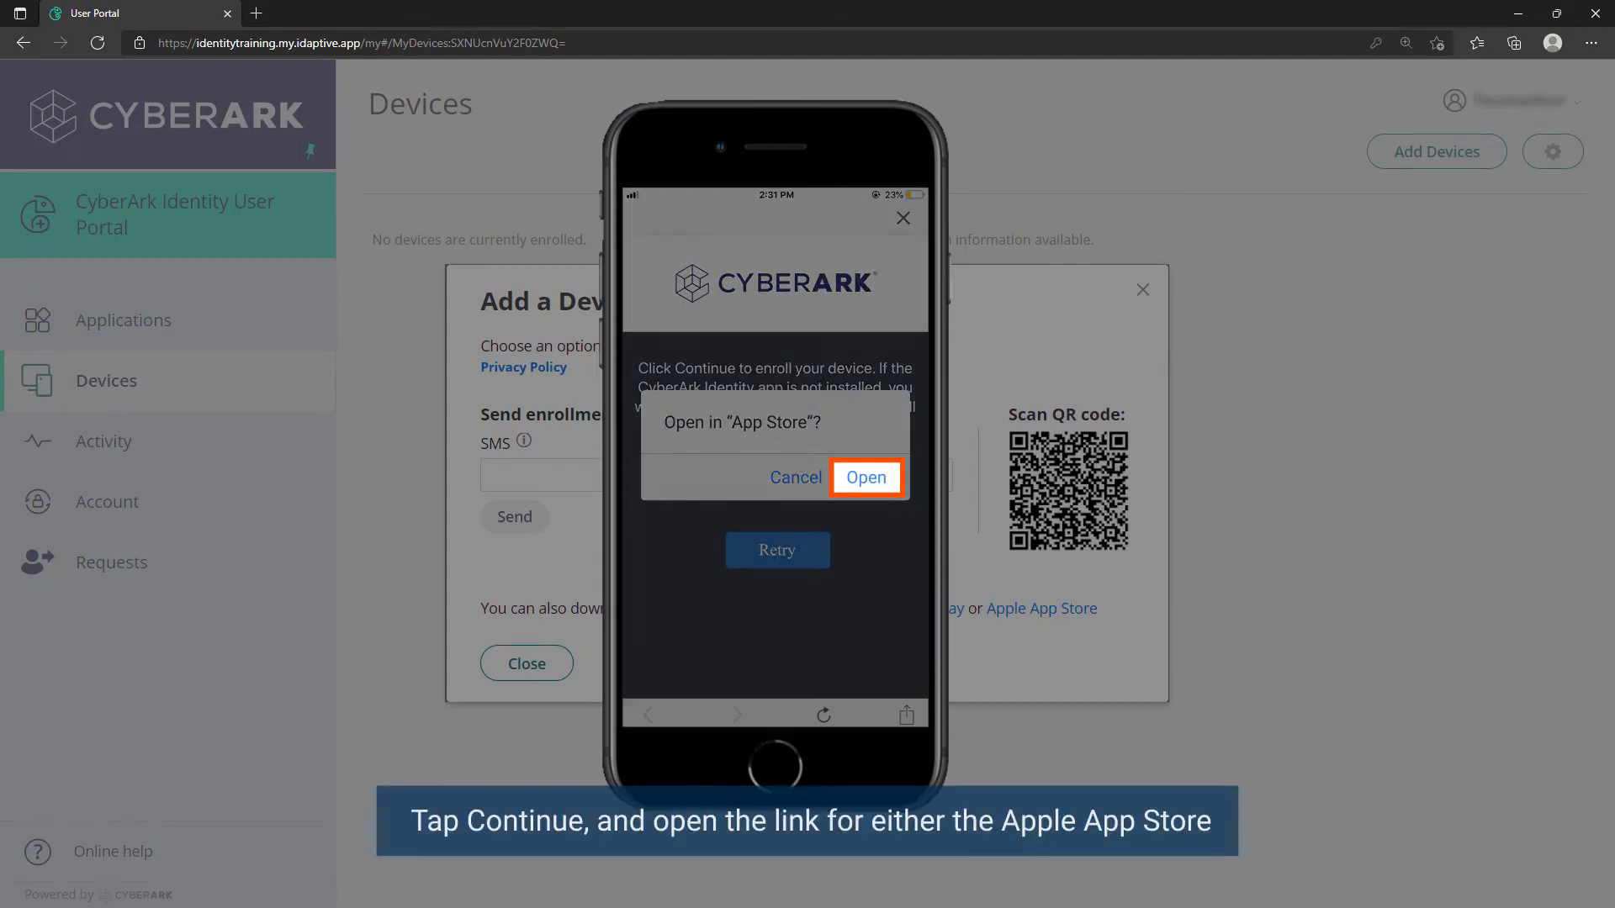
left_click(865, 476)
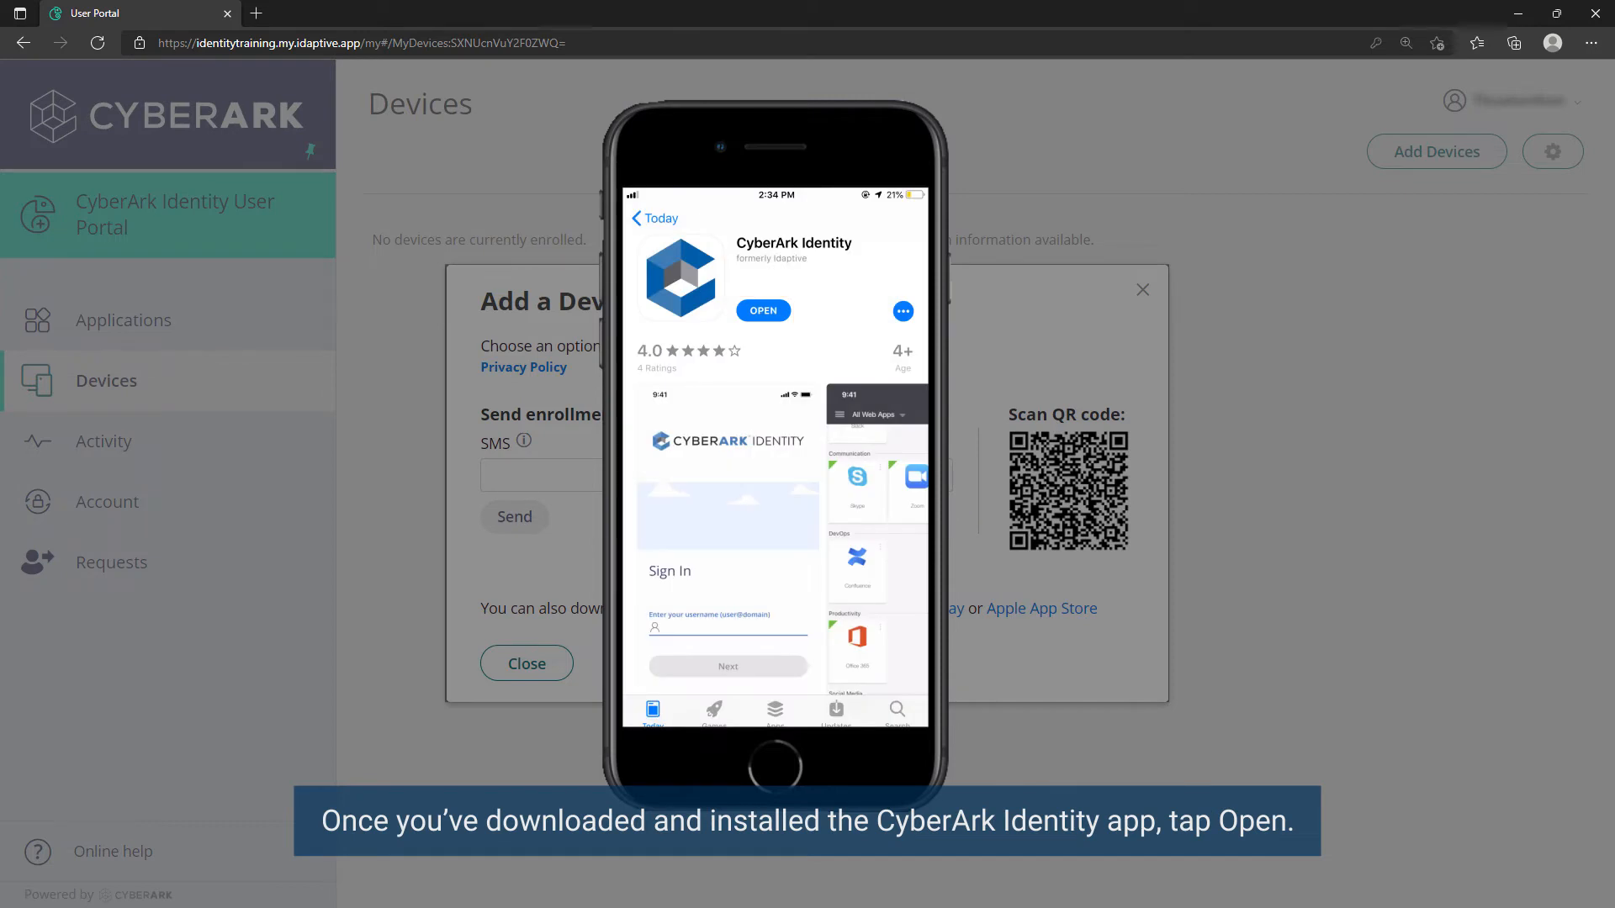
left_click(763, 310)
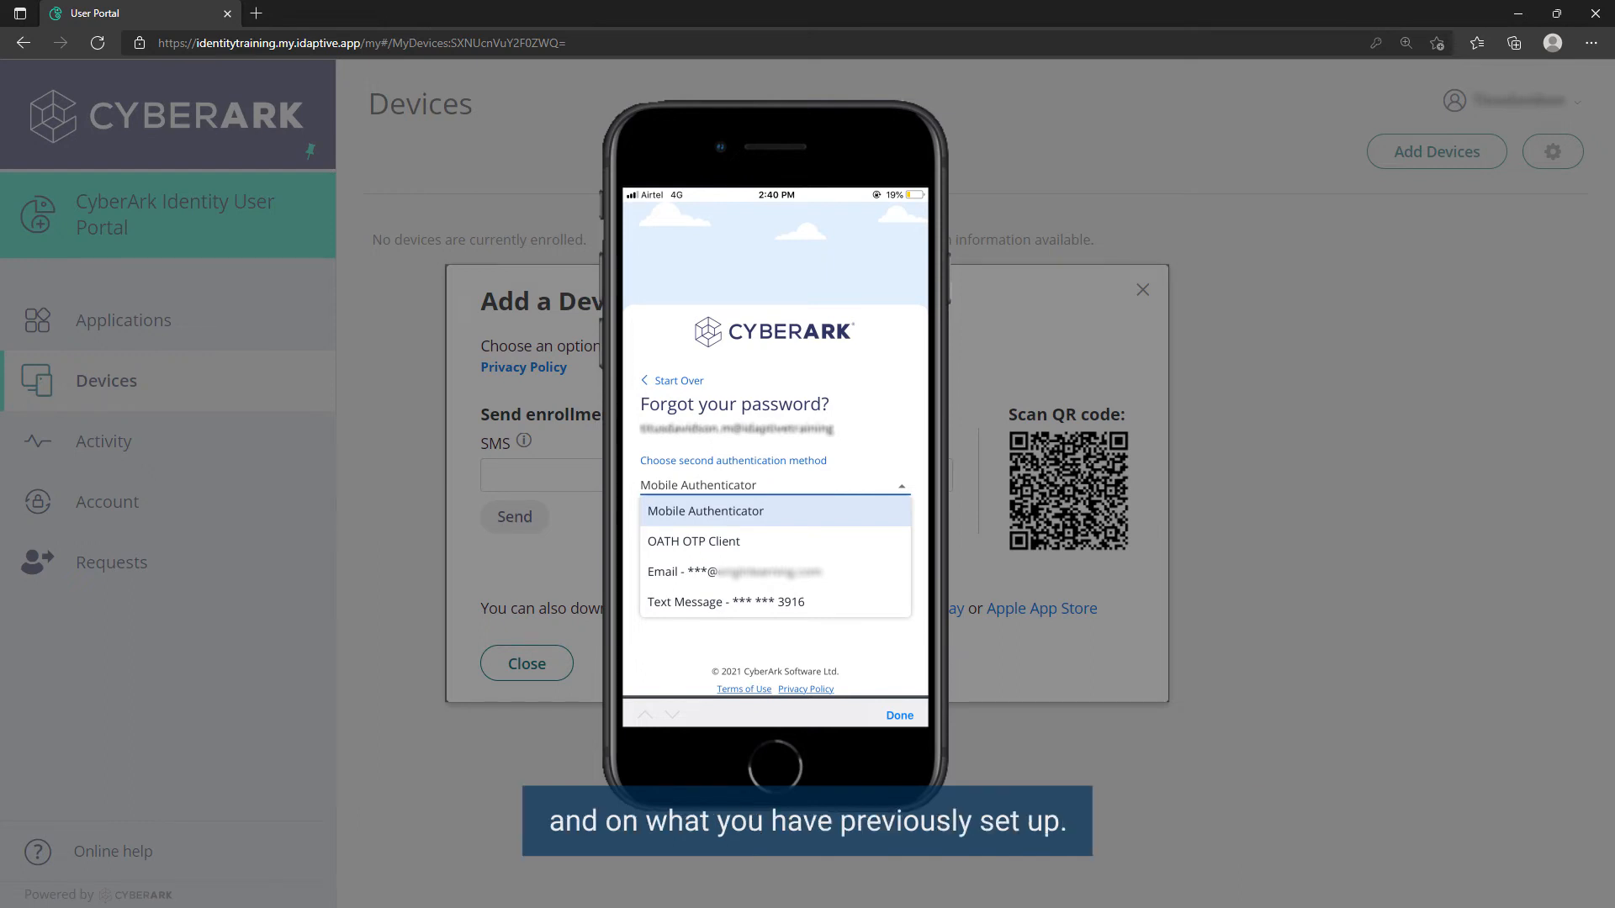
Sign in with the account password to reach the enrollment terms screen
left_click(705, 511)
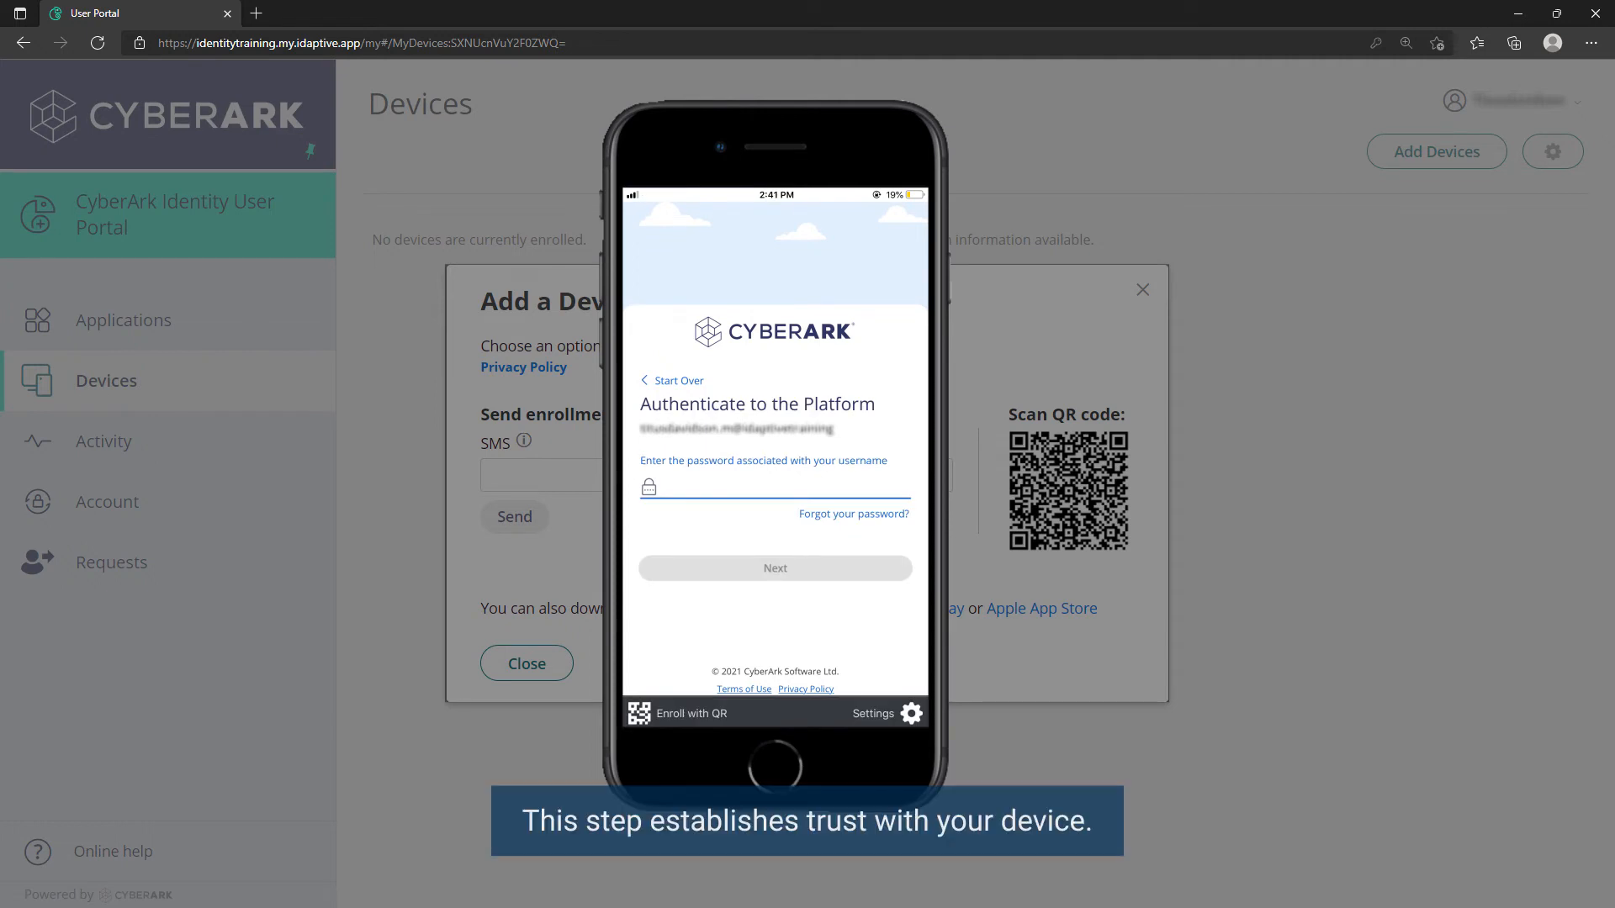
type("*")
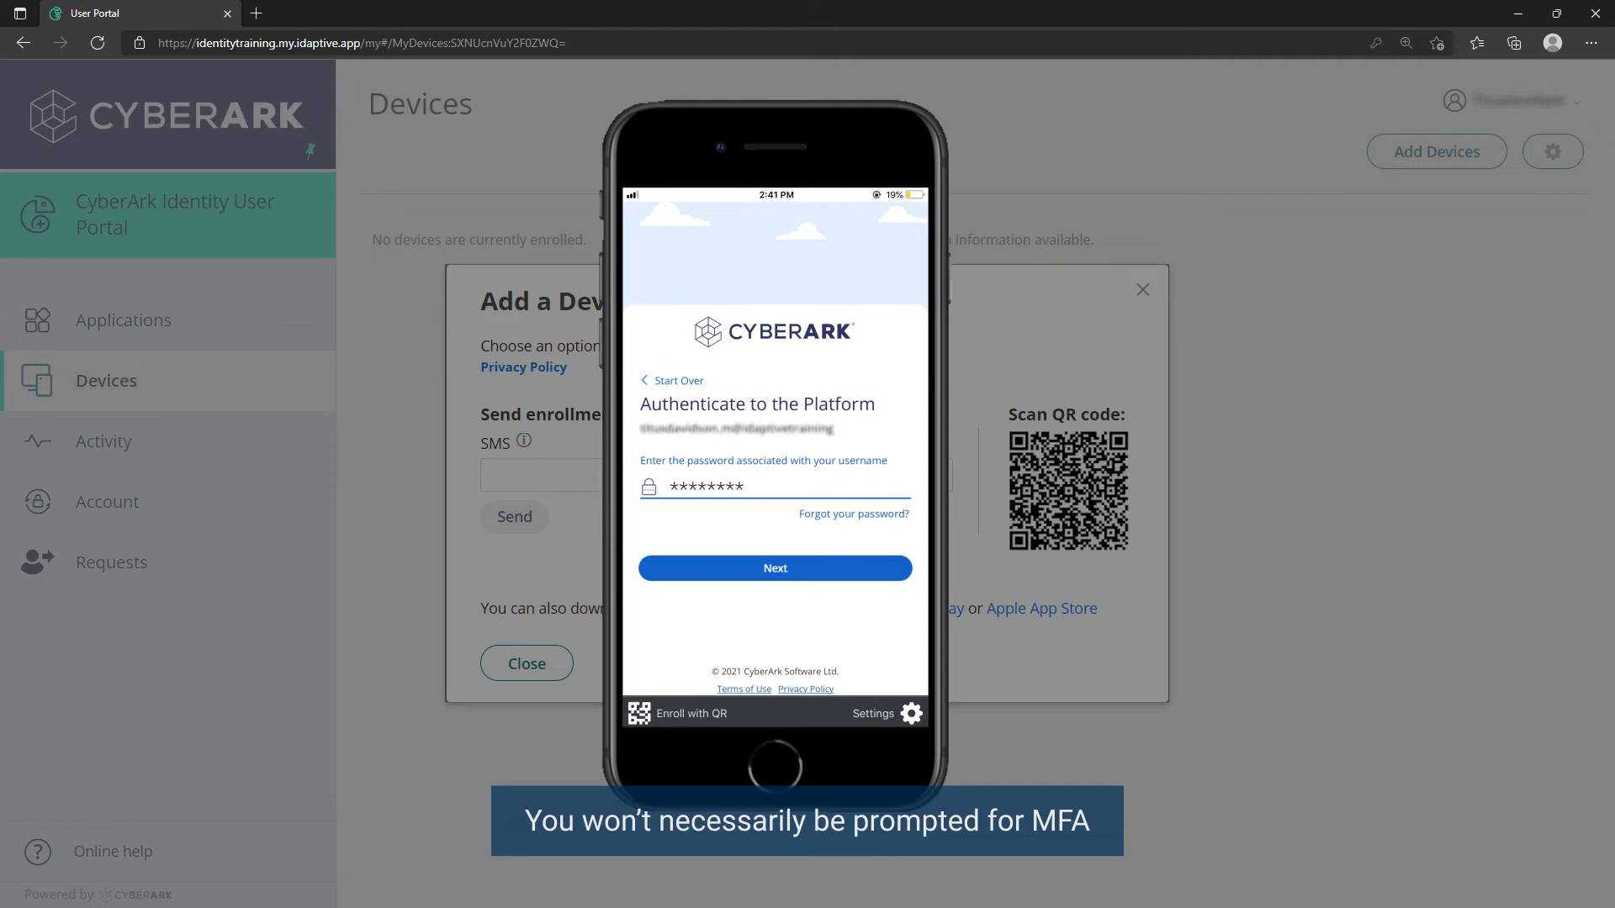
left_click(774, 566)
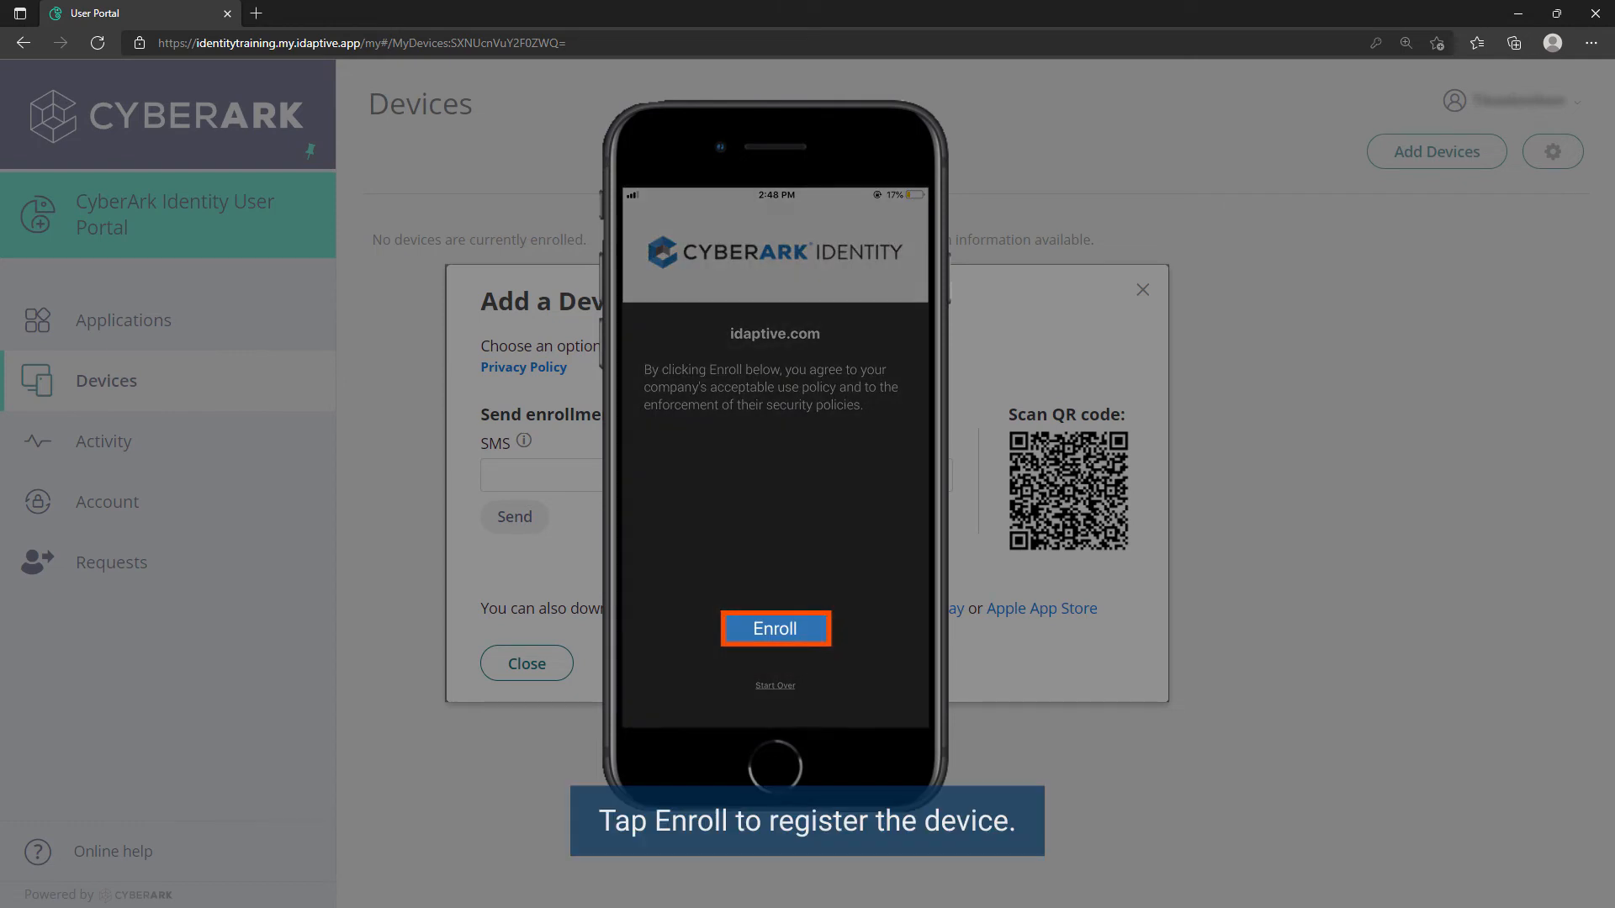
Enroll the iPhone, allowing notifications and always-on location access
left_click(774, 628)
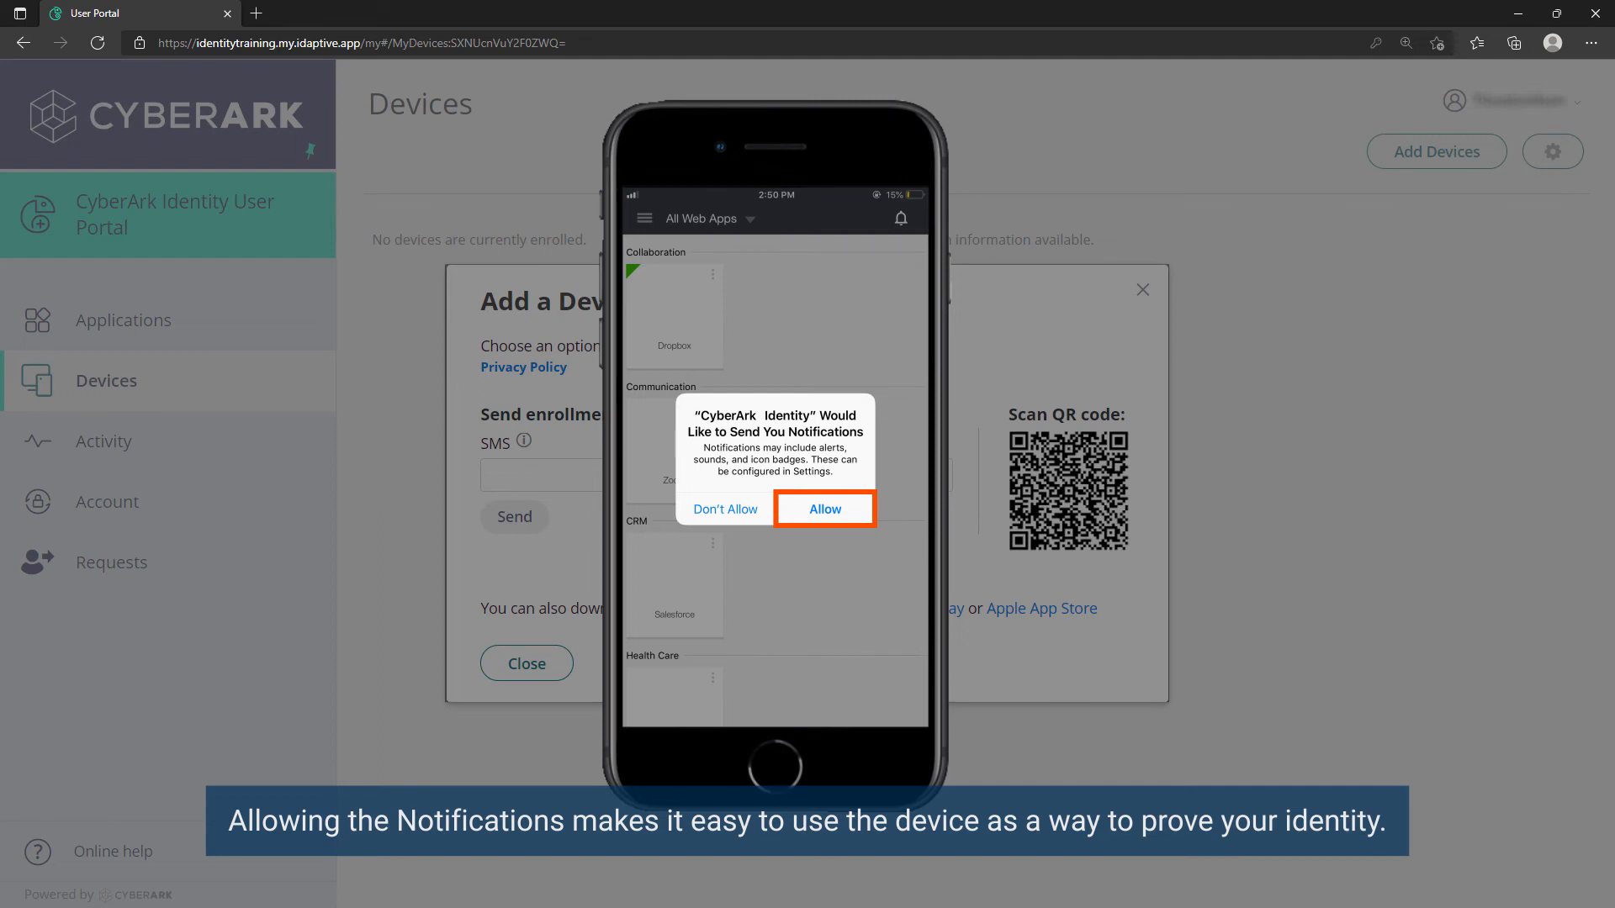
left_click(824, 508)
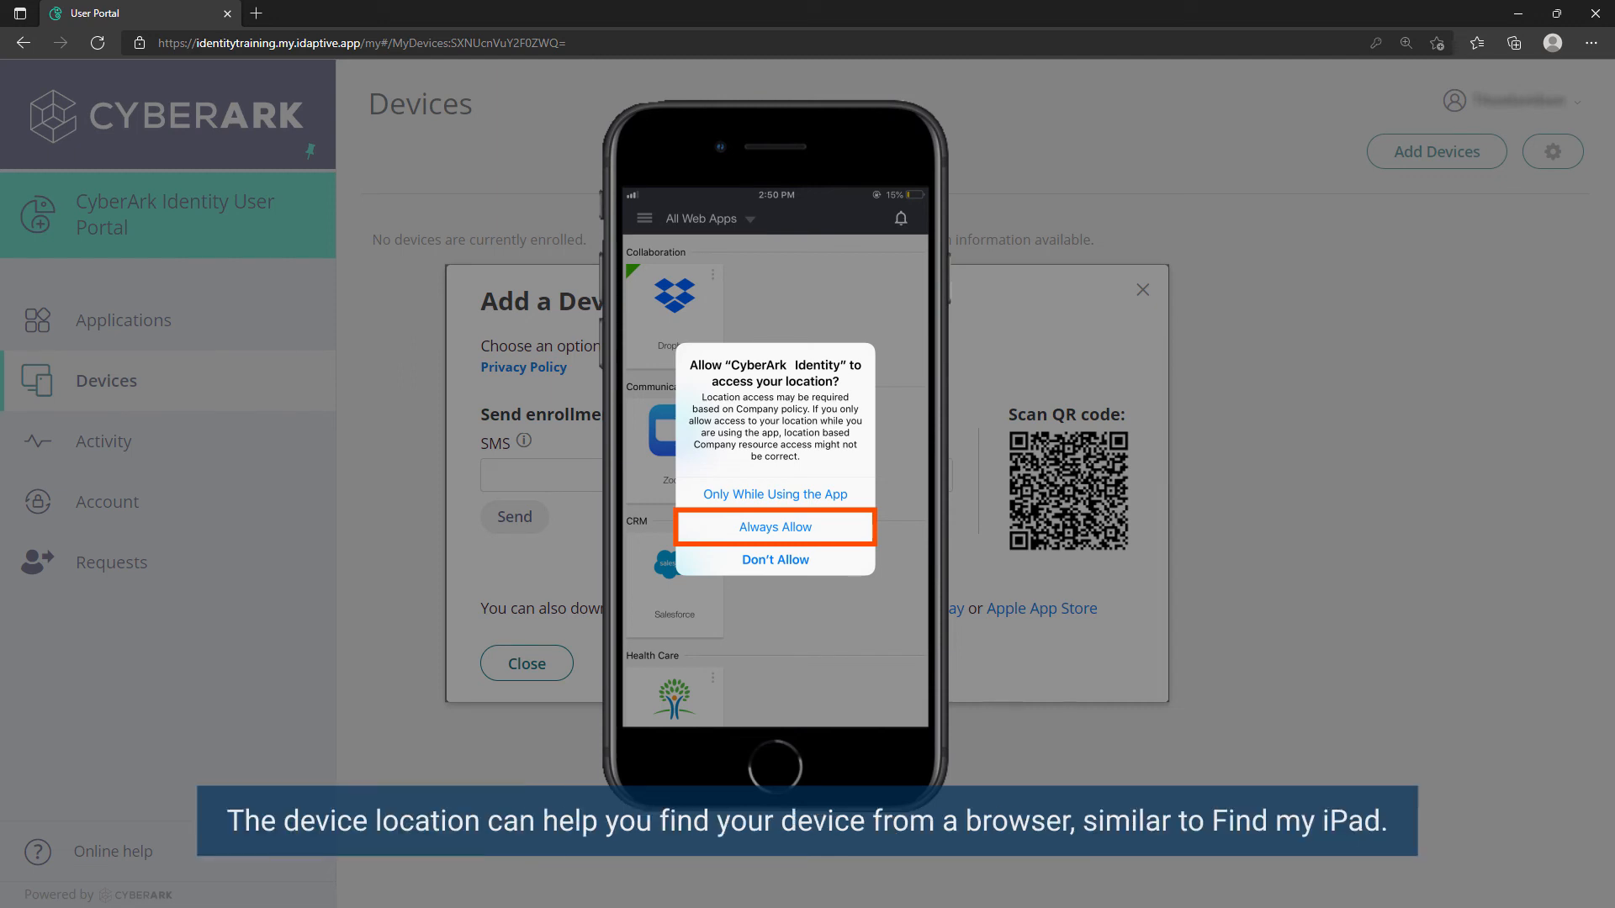
left_click(774, 527)
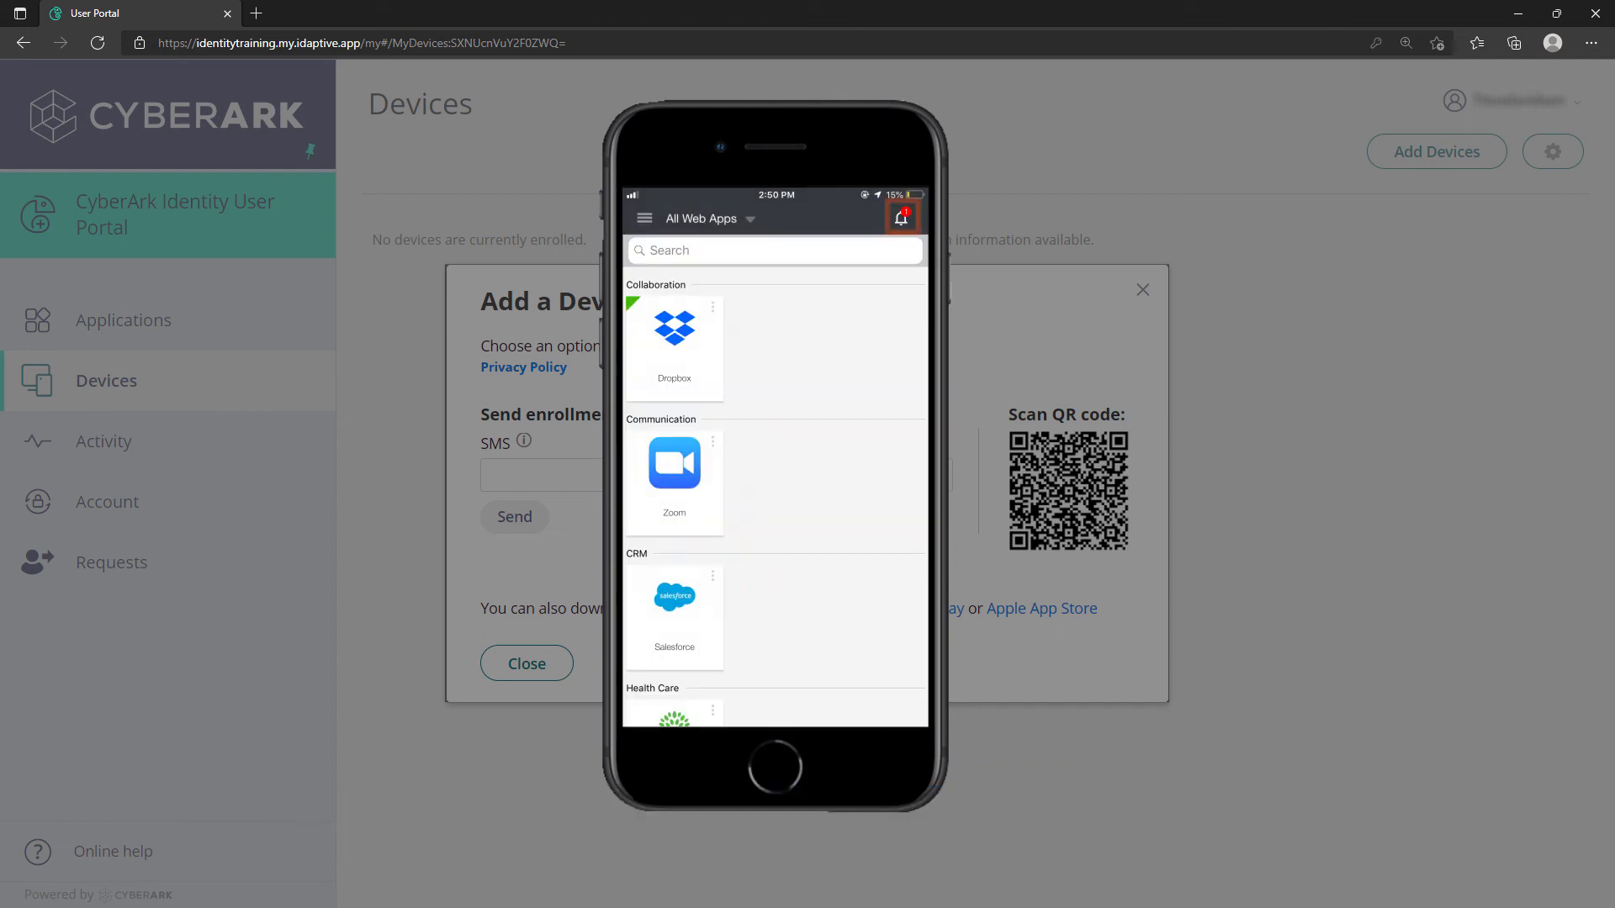
left_click(900, 217)
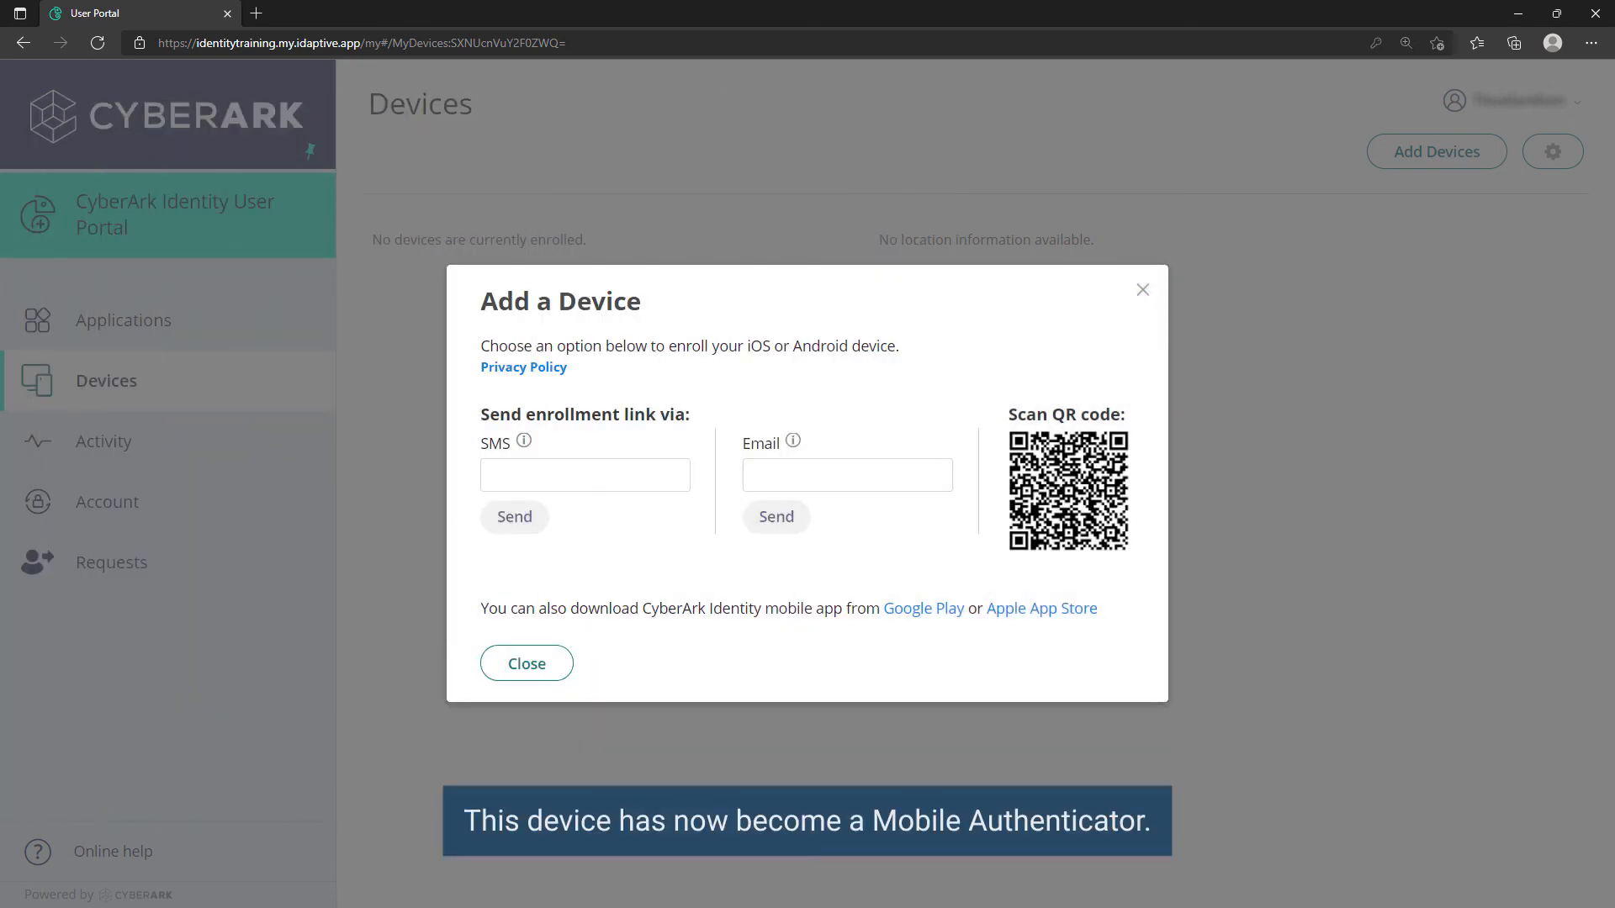
mouse_move(524, 674)
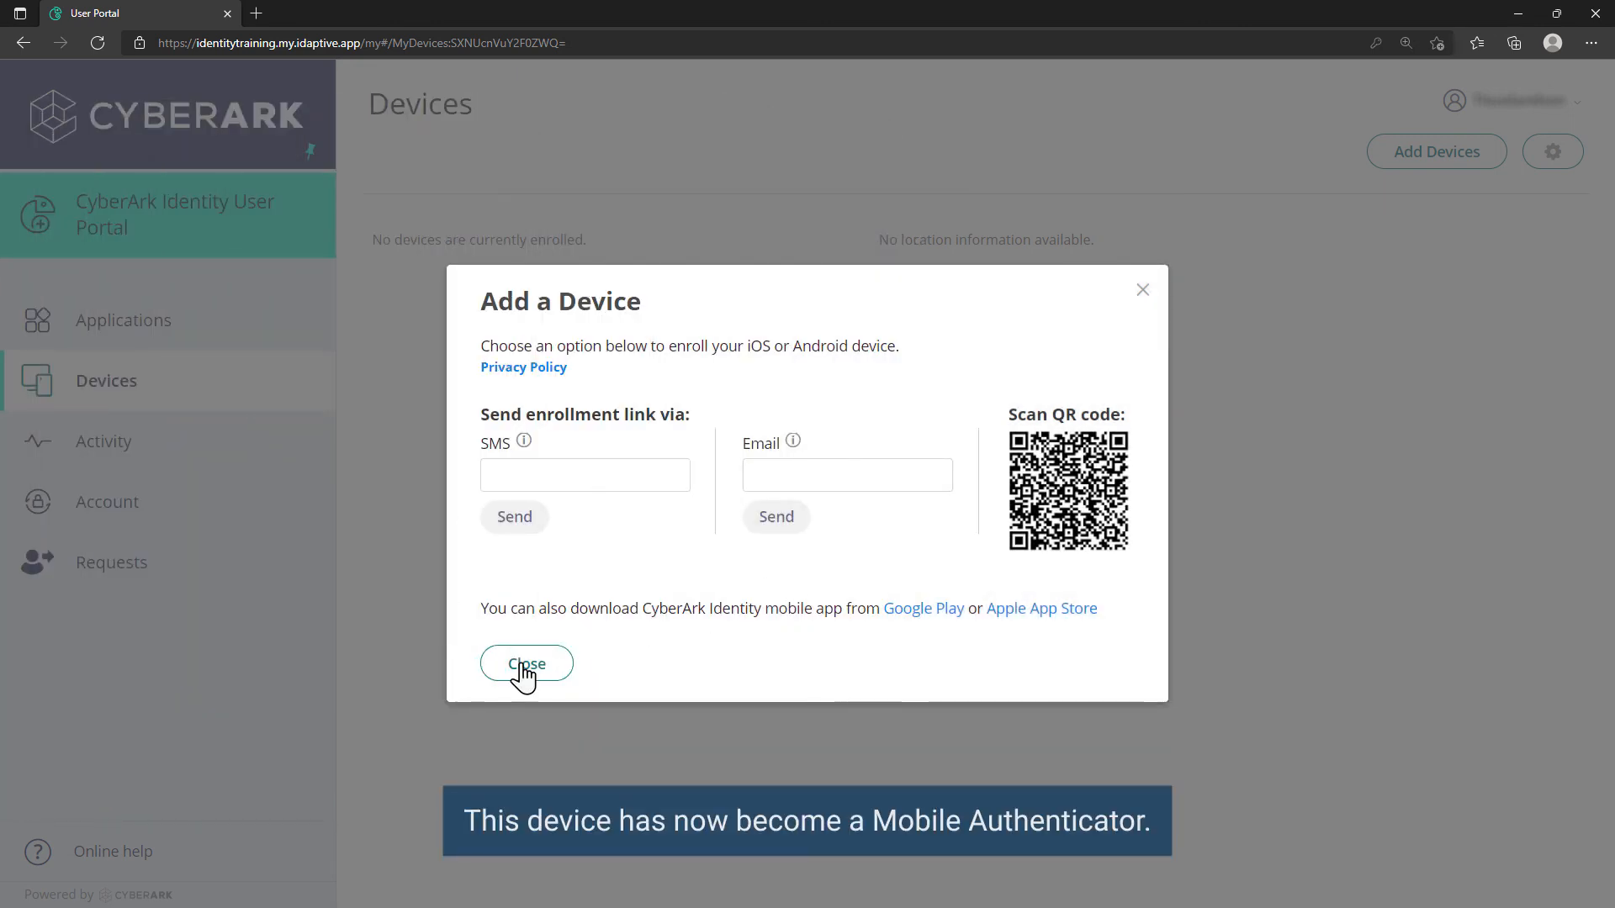
Close the Add a Device dialog so the enrolled iPhone shows in the devices list
left_click(526, 663)
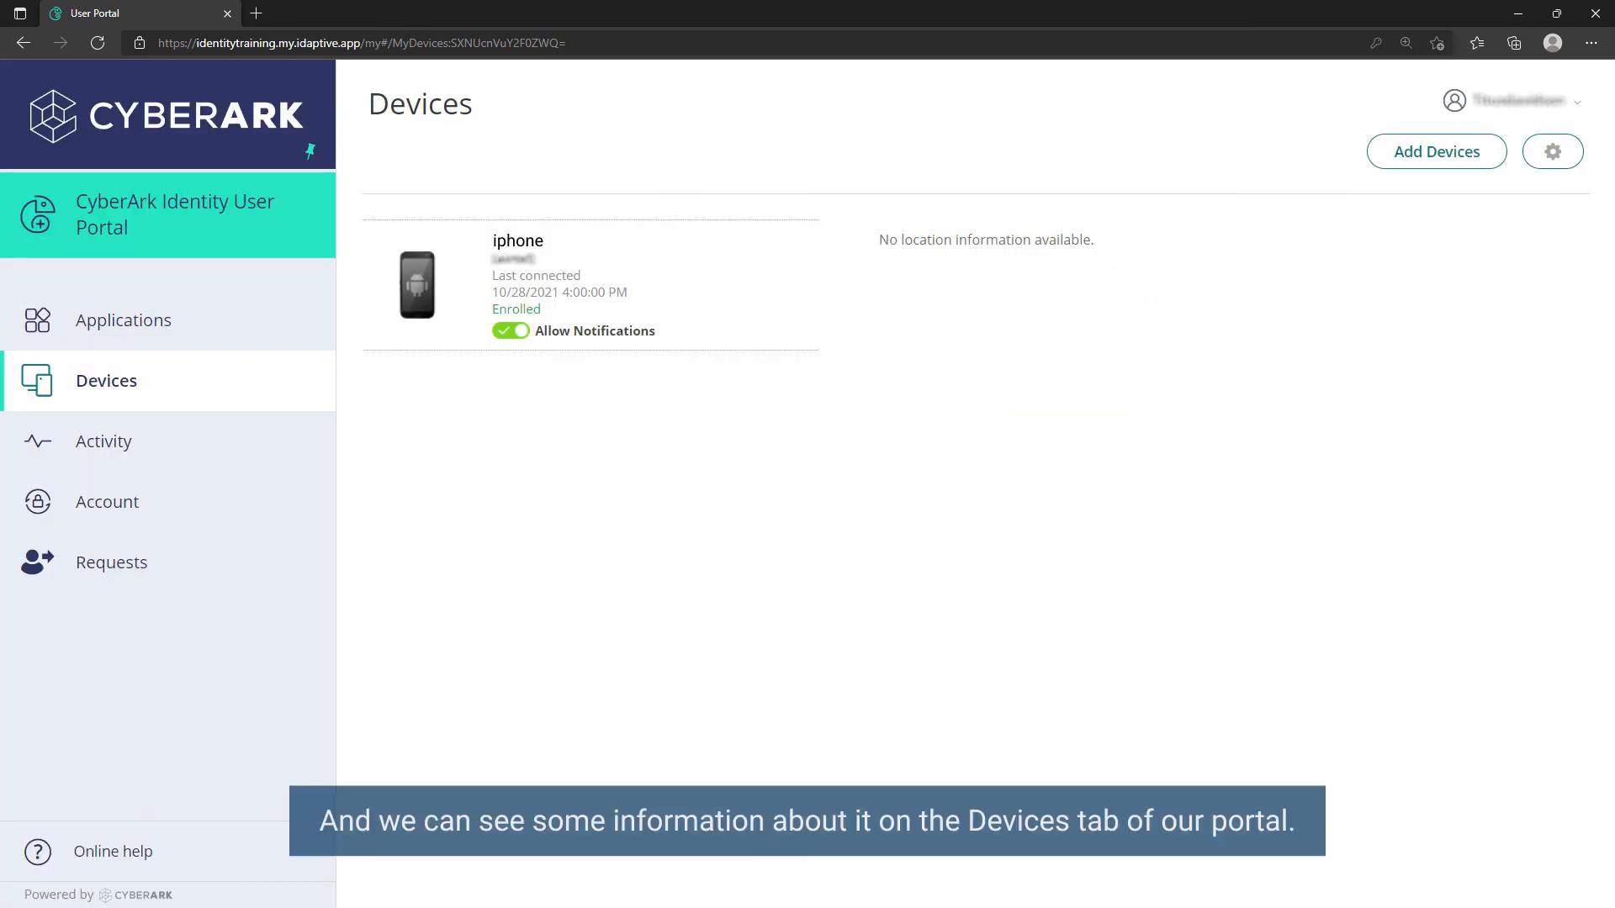